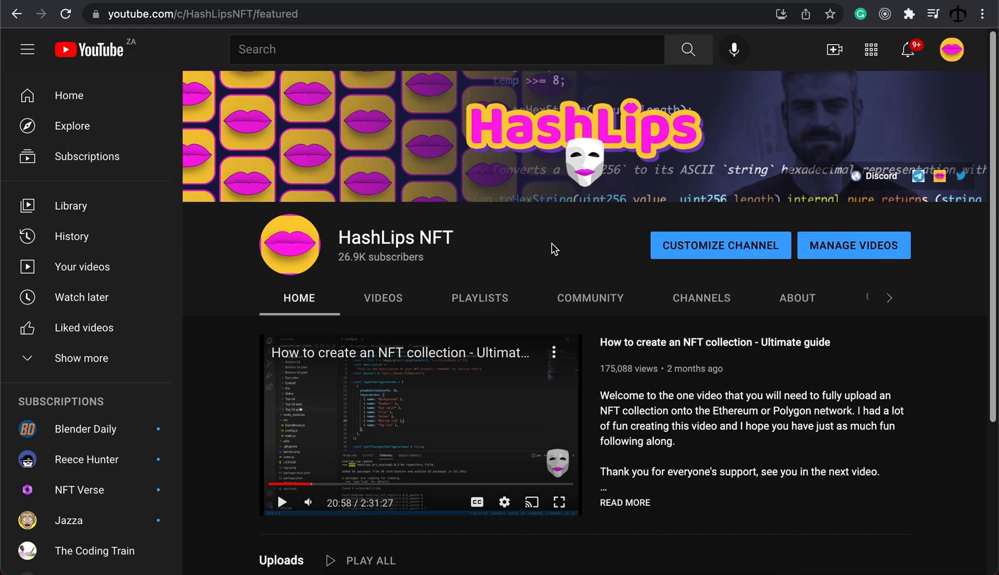
mouse_move(527, 231)
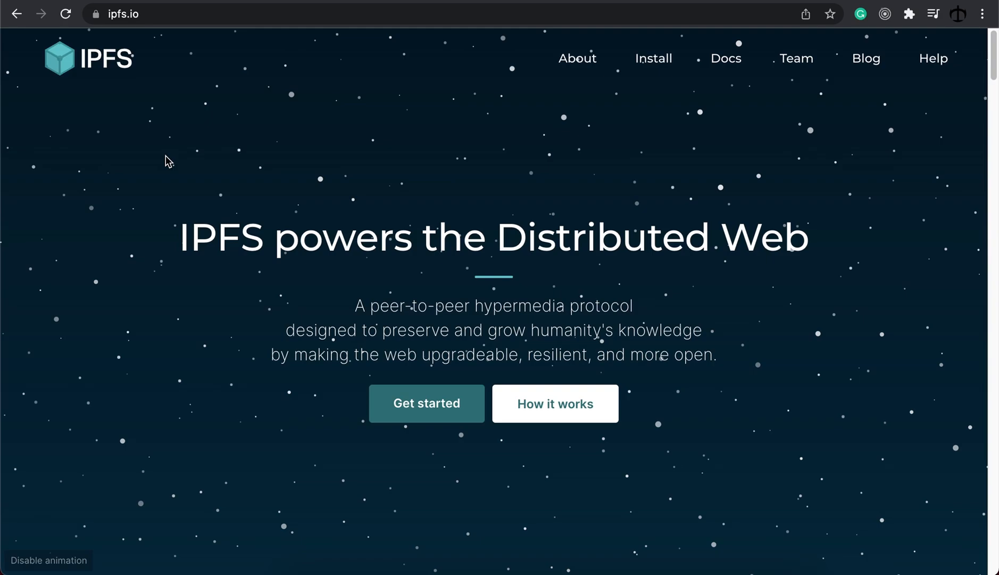
mouse_move(293, 189)
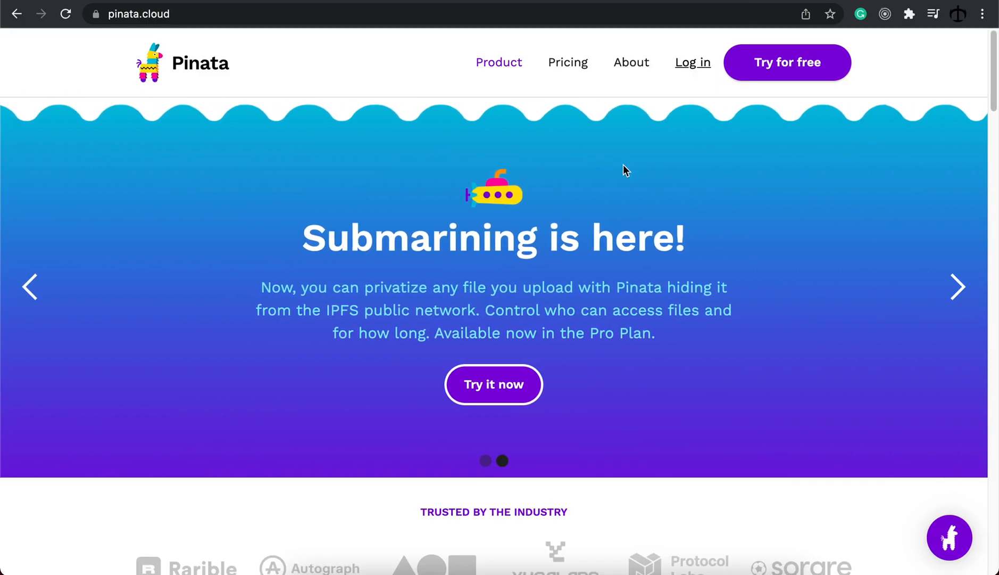
mouse_move(630, 176)
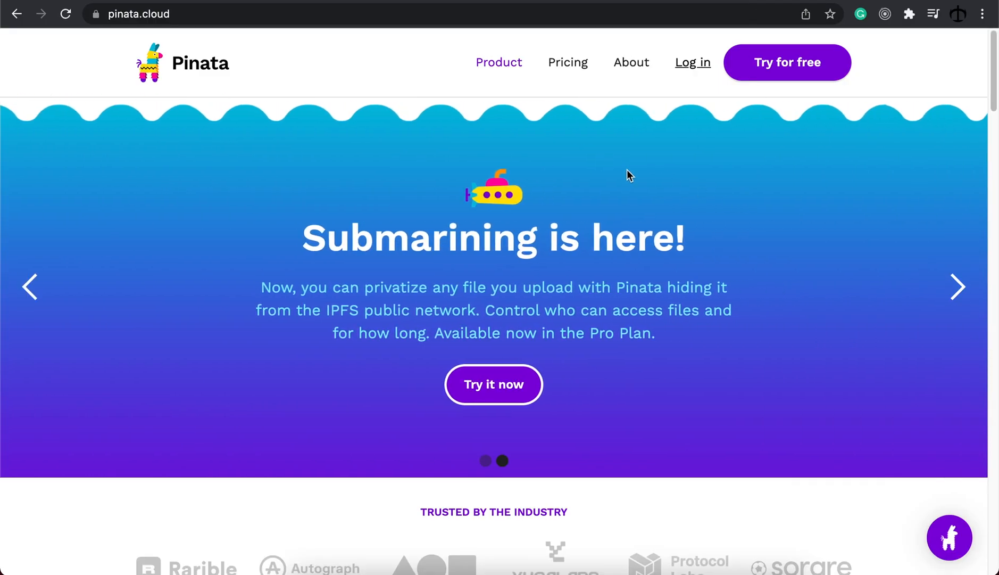
mouse_move(828, 63)
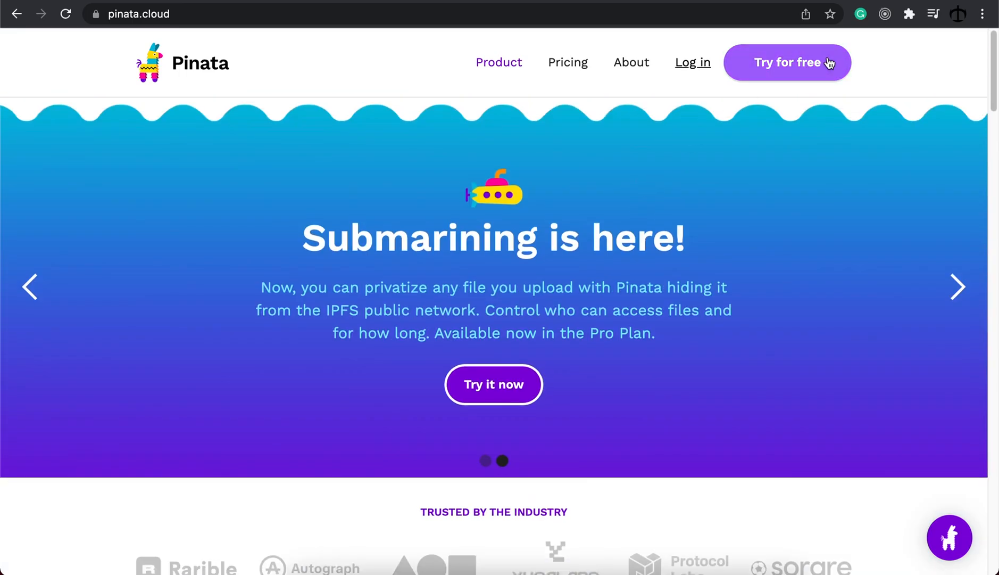
mouse_move(856, 61)
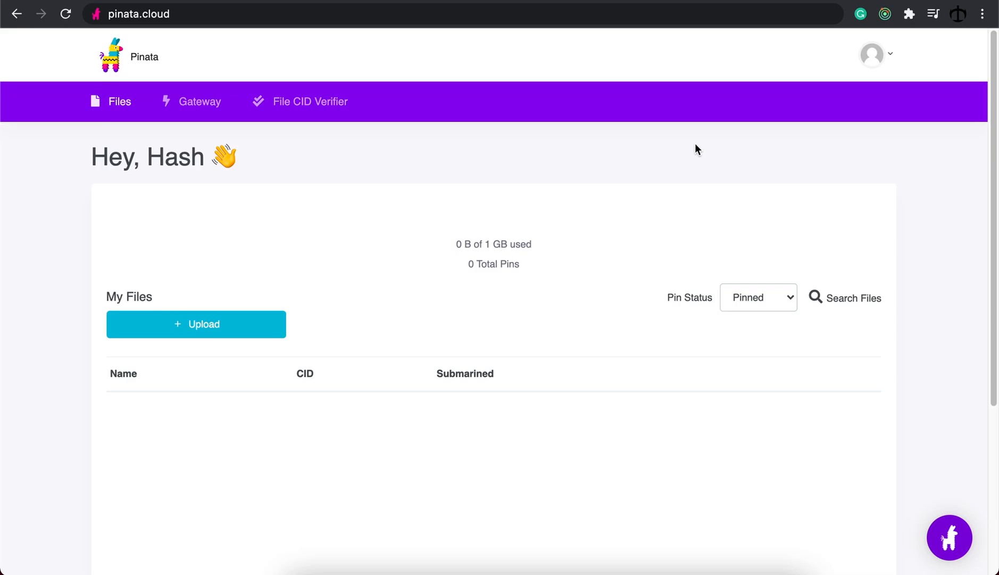
mouse_move(615, 157)
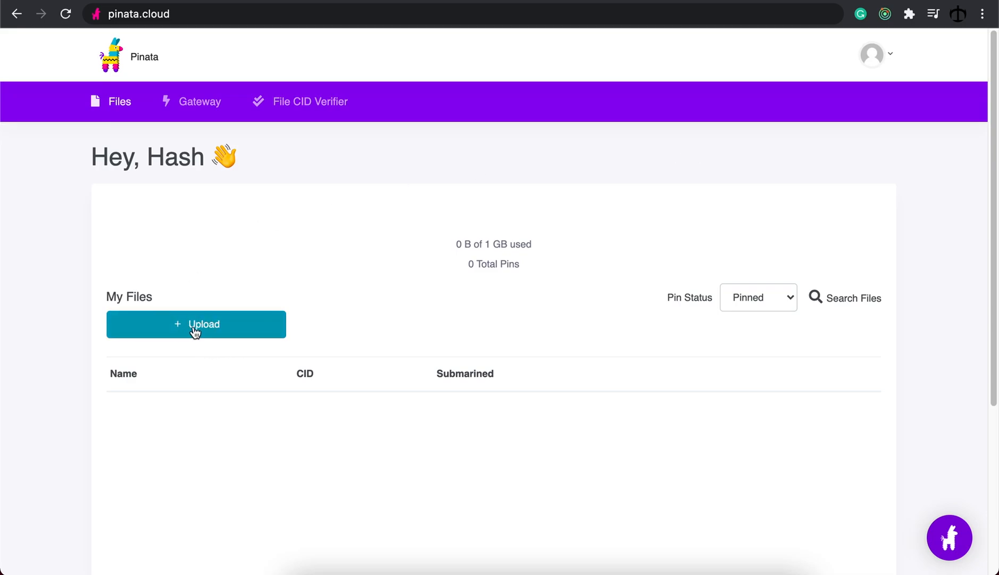
Step: Bring up Pinata's Folder/File/CID upload menu from the empty My Files dashboard
click(196, 323)
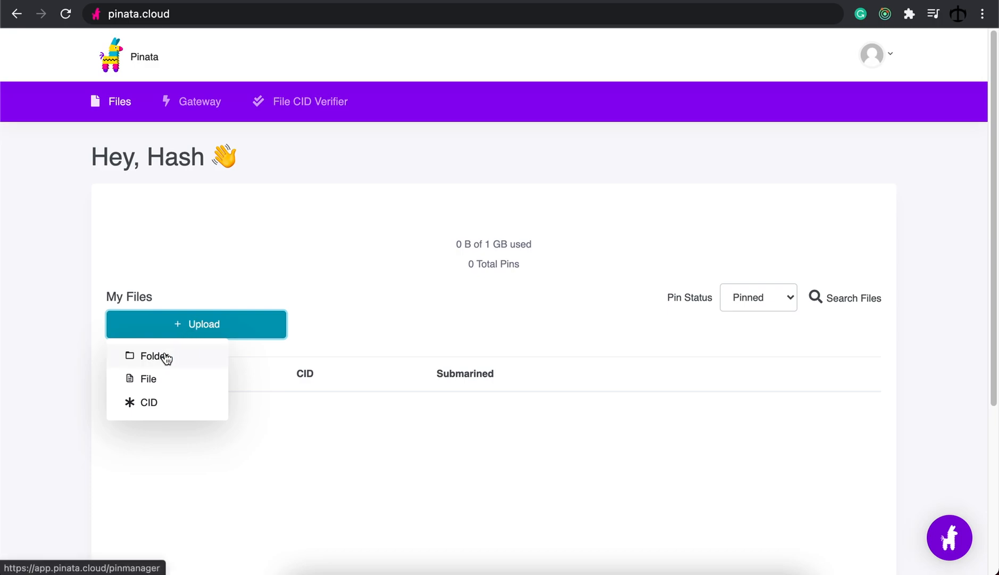
mouse_move(159, 407)
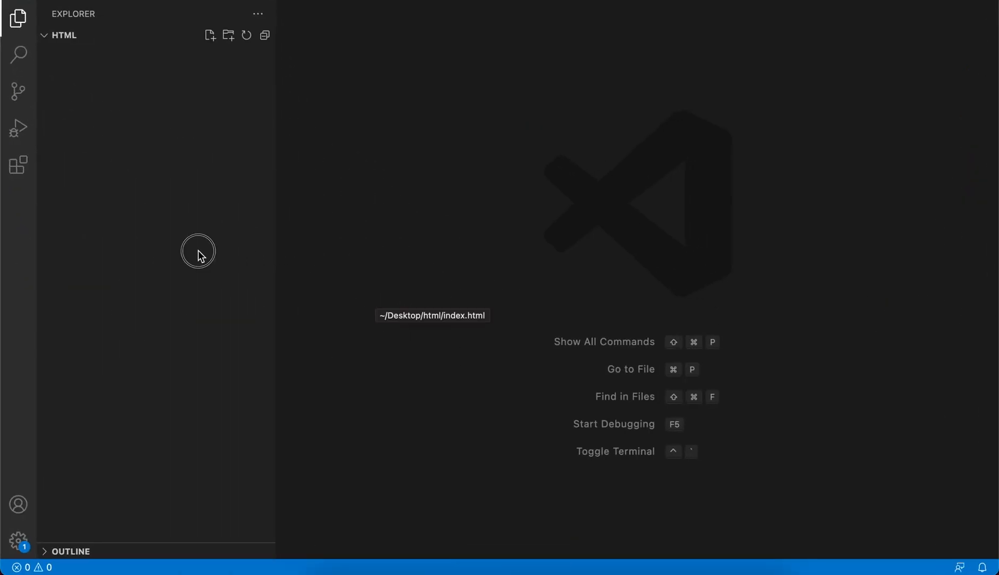
Step: Create a new file named index.html in the HTML project folder
click(199, 251)
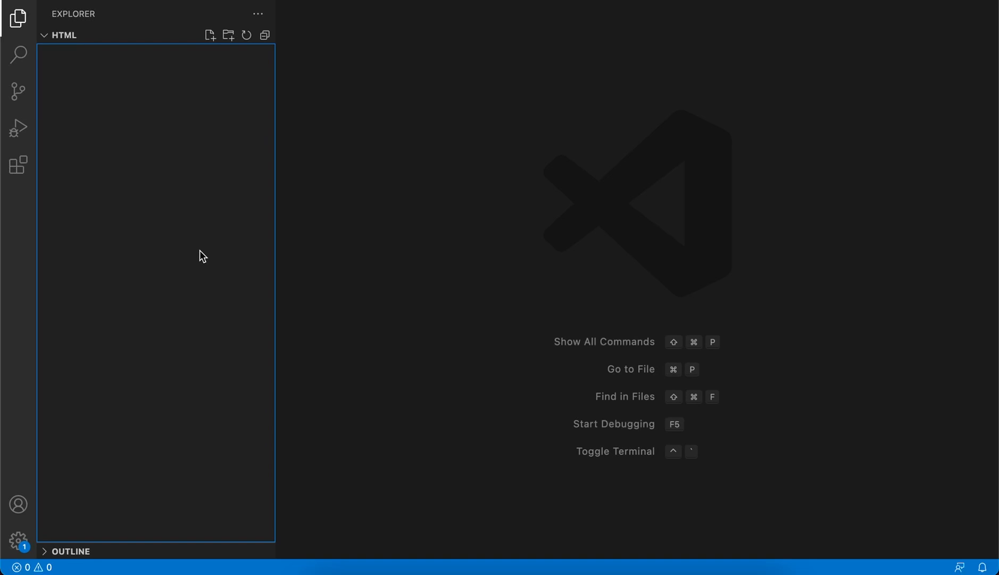
click(210, 35)
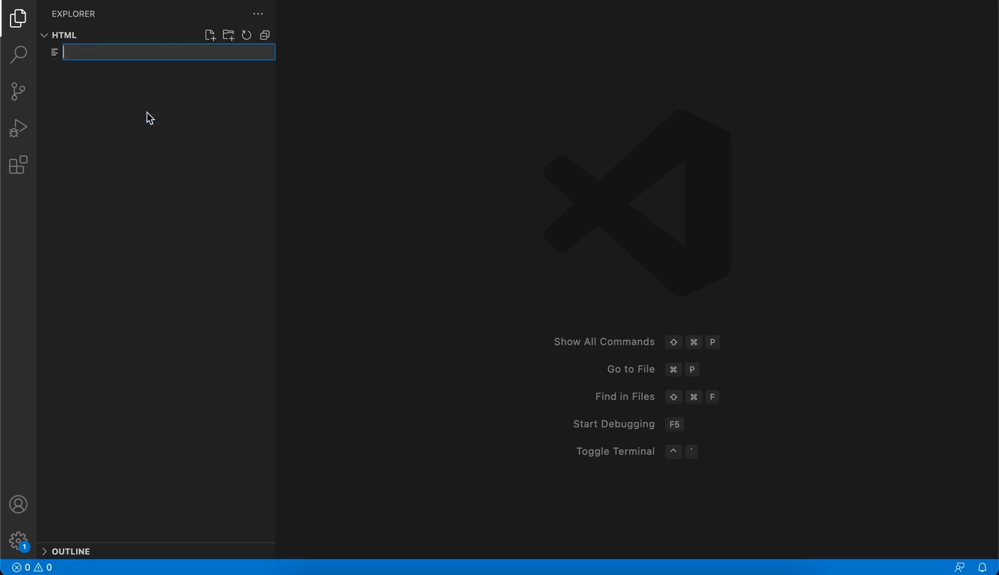
text(index.html)
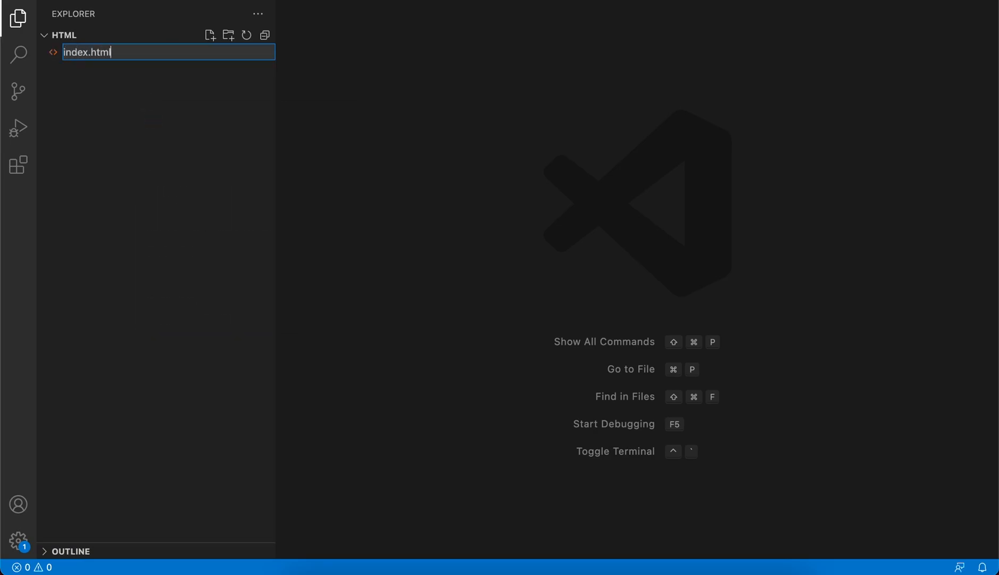
key(Enter)
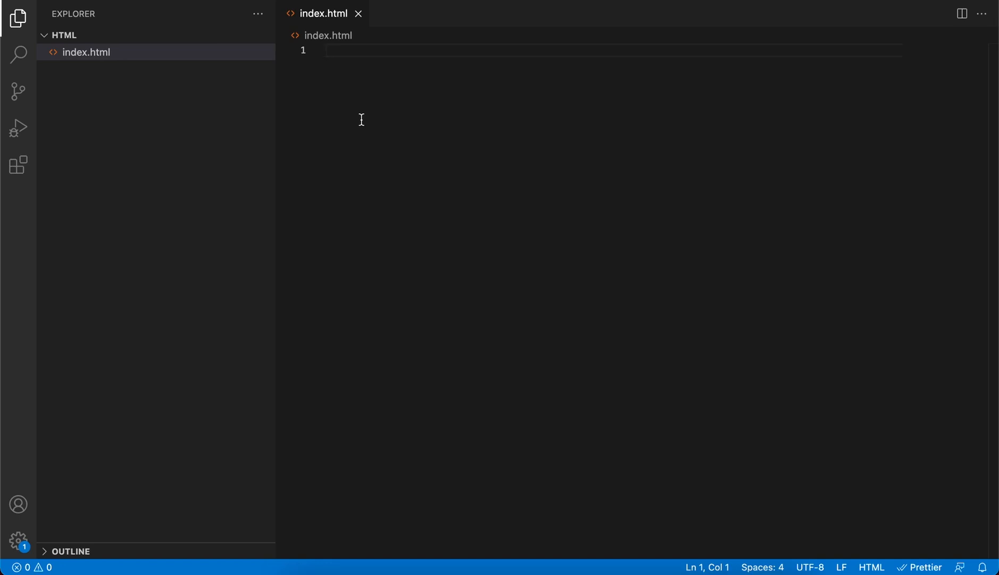
Step: Scaffold index.html with DOCTYPE, html, head, body and the title "MY IPFS WEBSITE"
text(<)
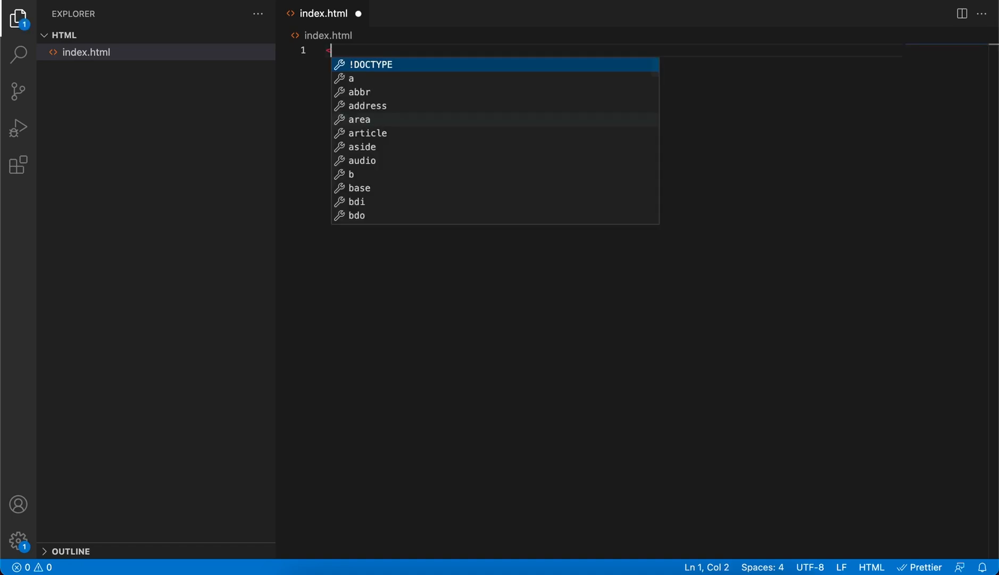
key(Tab)
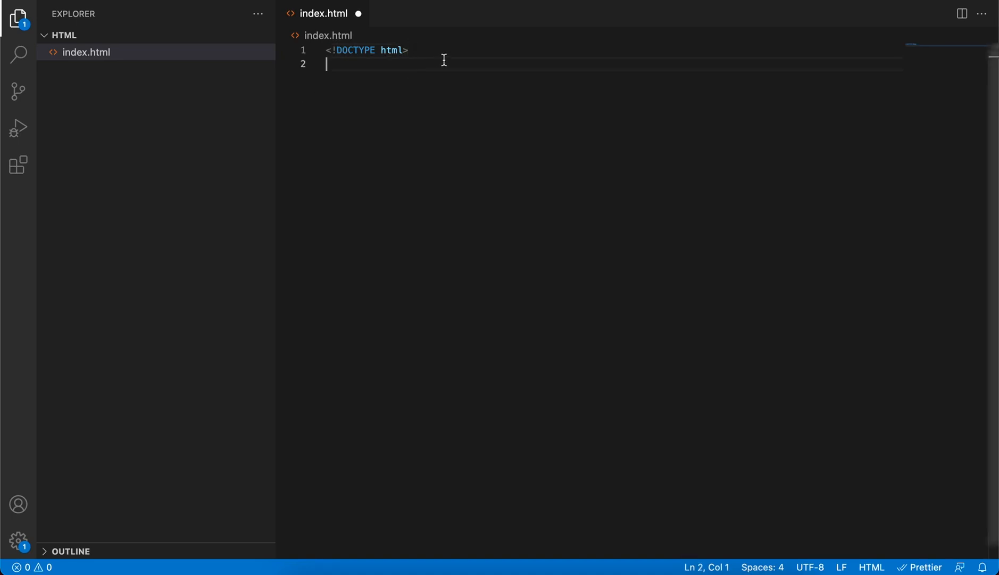
text(<)
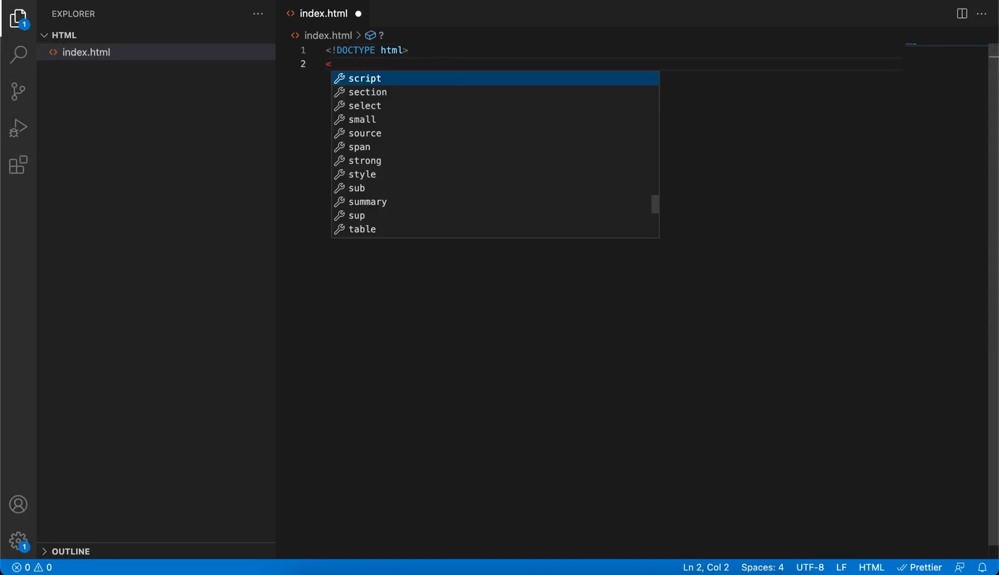
text(html>)
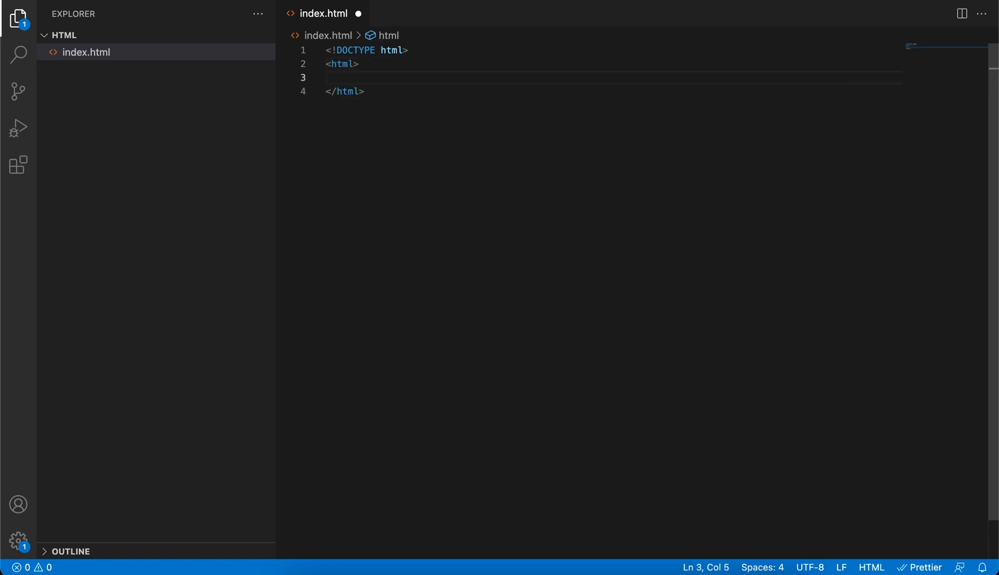
text(<head>)
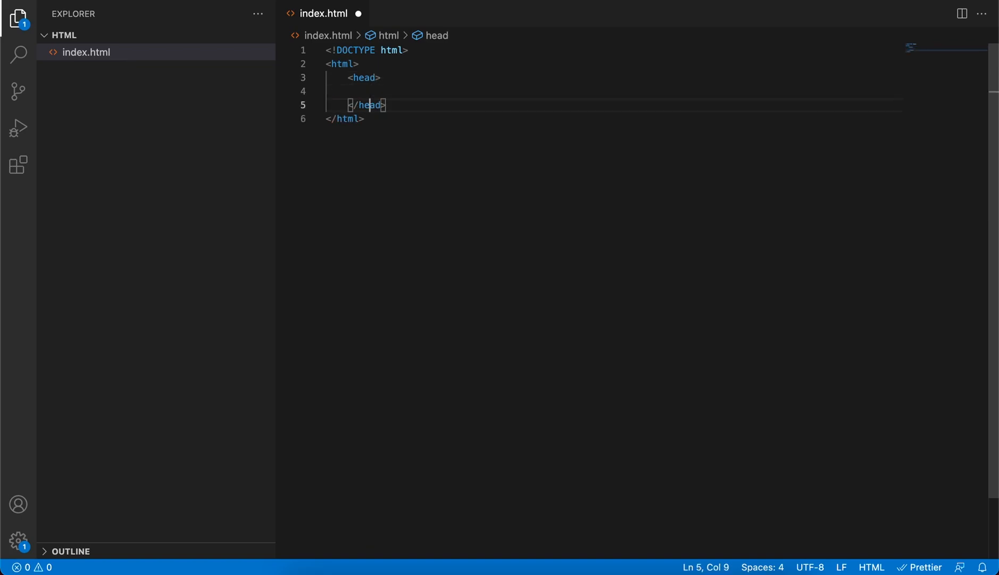
text(<body>)
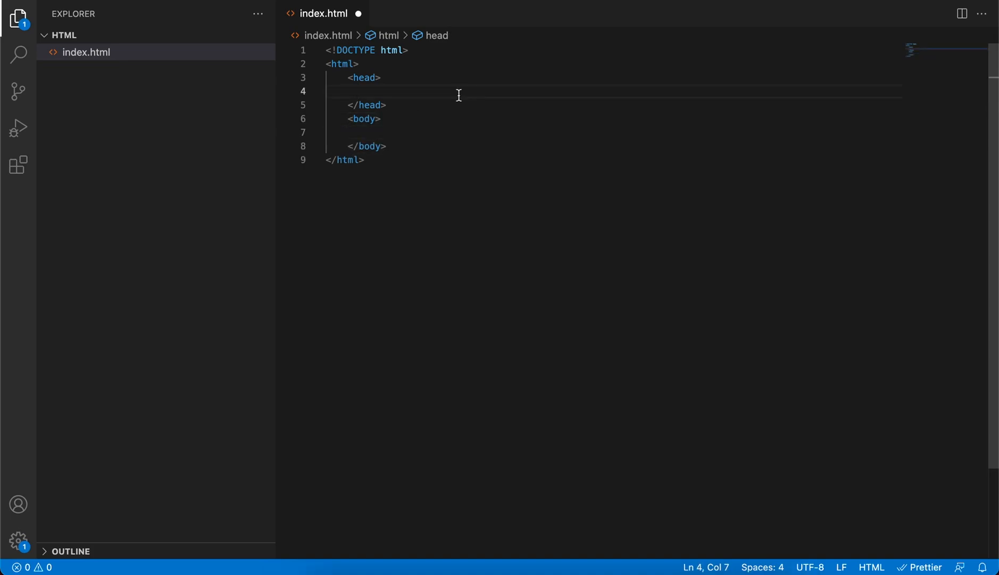
text(<title)
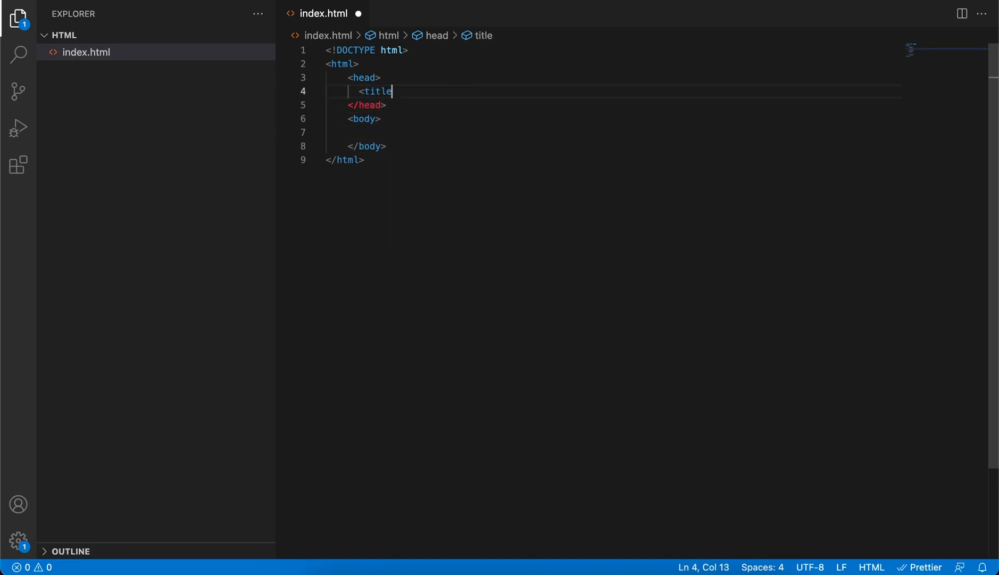
text(>M</title>)
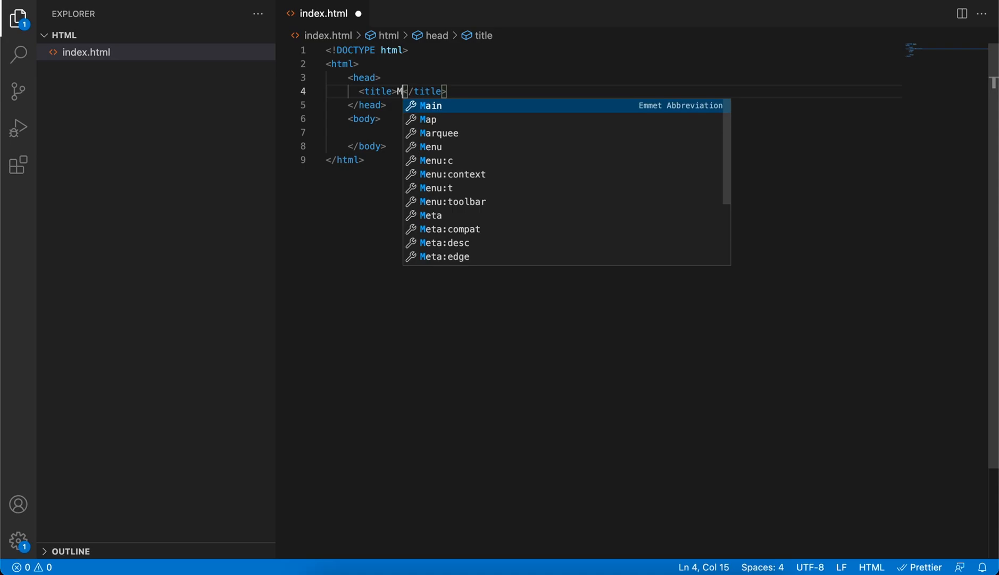
text(Y IPFS)
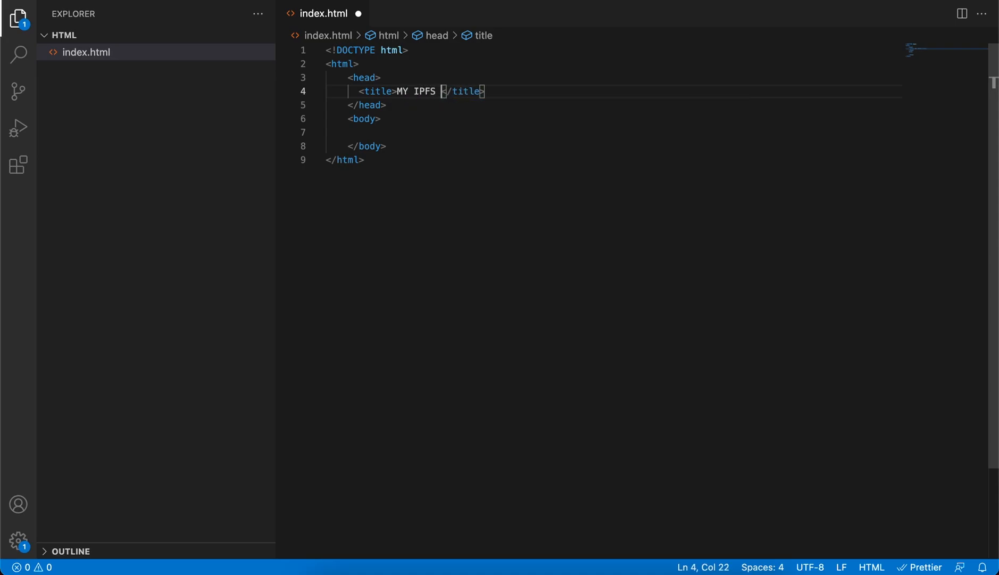
text(WEBSITE)
click(611, 132)
text(<h1></h1>)
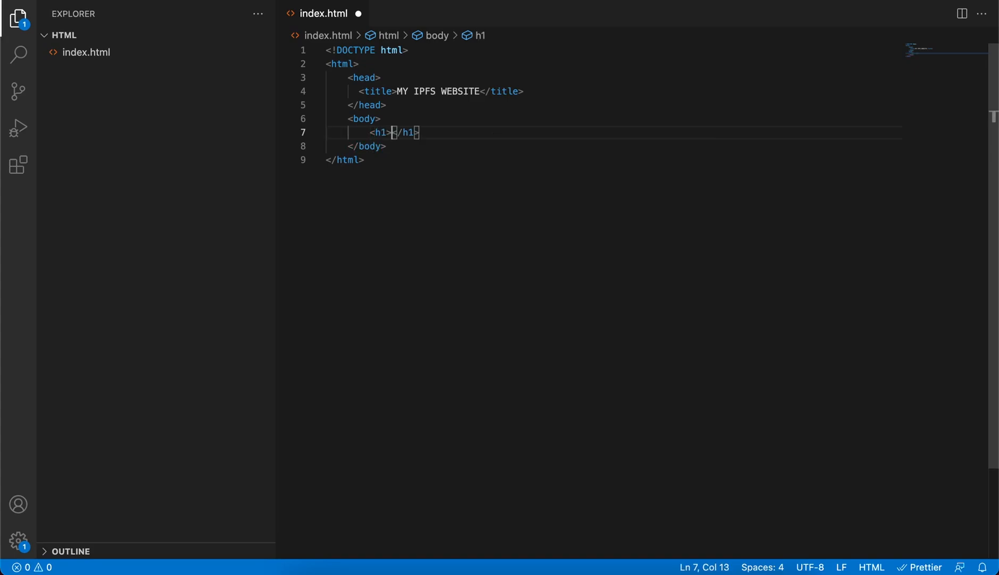
Step: Add the heading "This is my ipfs site." and a "Read more..." paragraph beneath it
text(This is my ip)
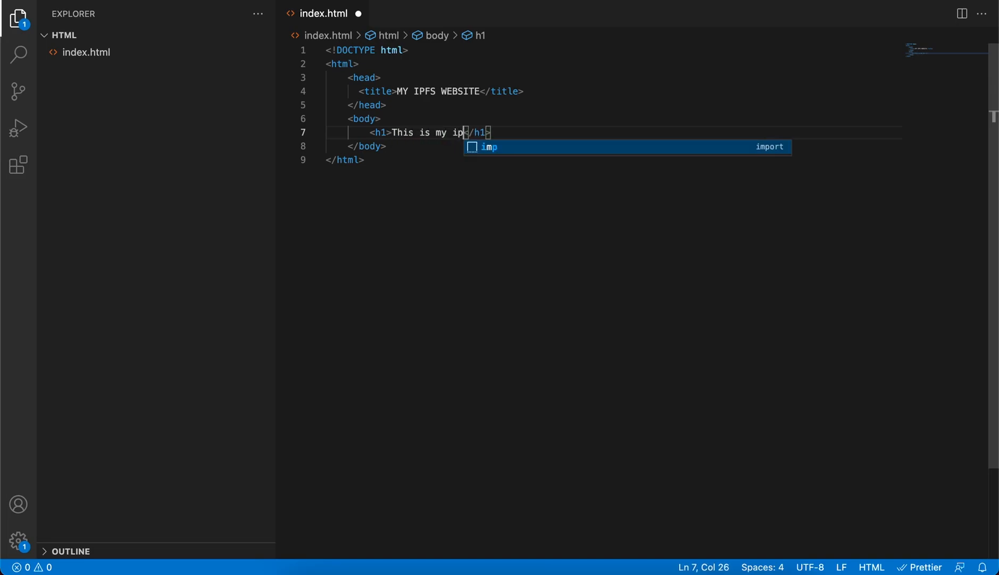
text(fs site.)
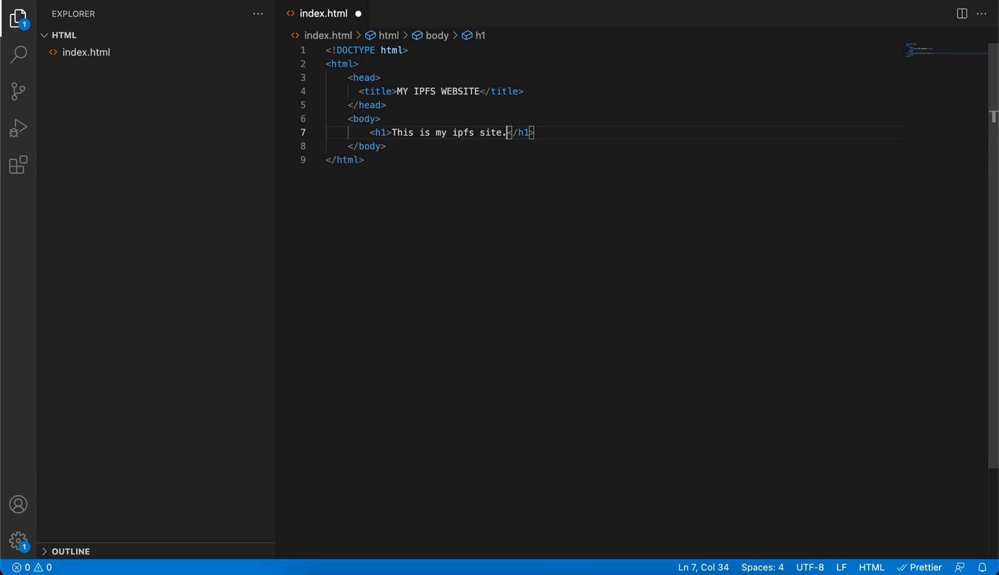
key(Enter)
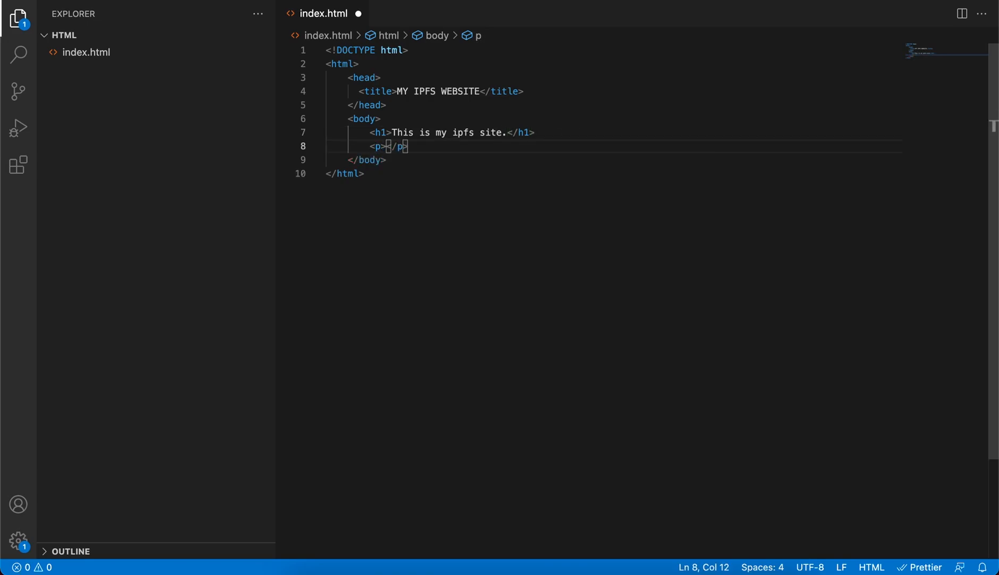
text(Read more)
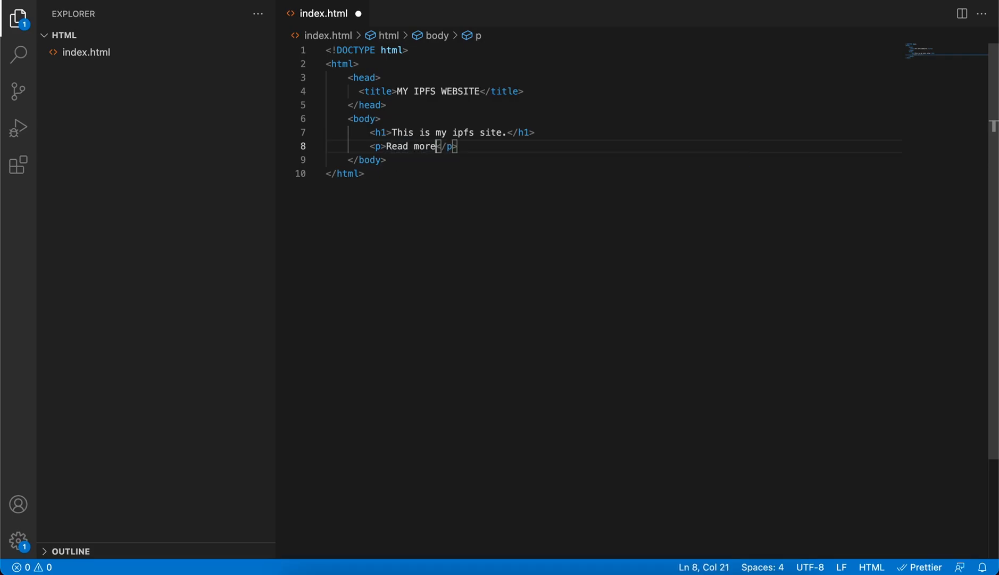
text(...)
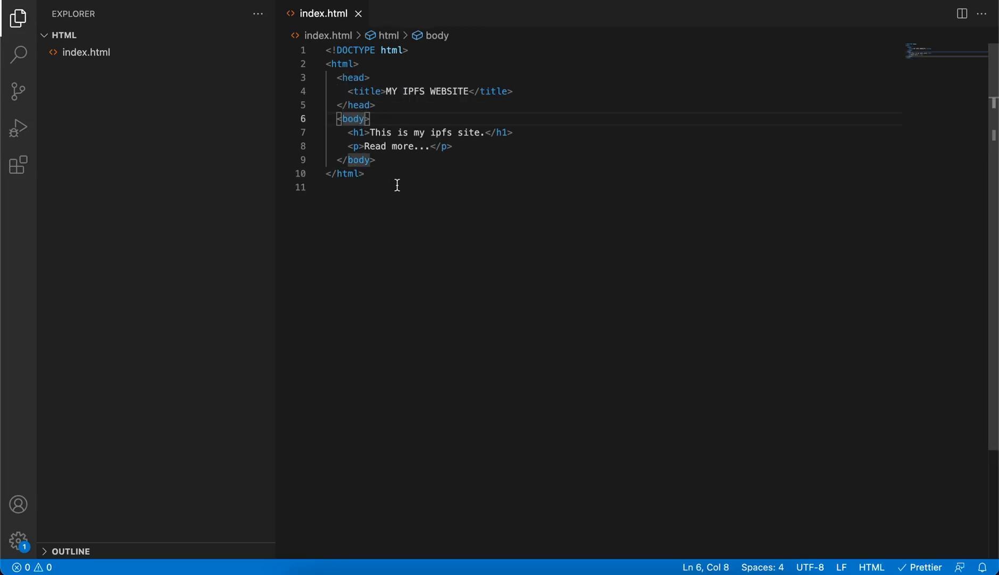
Step: Give the body style="background-color: pink" and save index.html
text(style=")
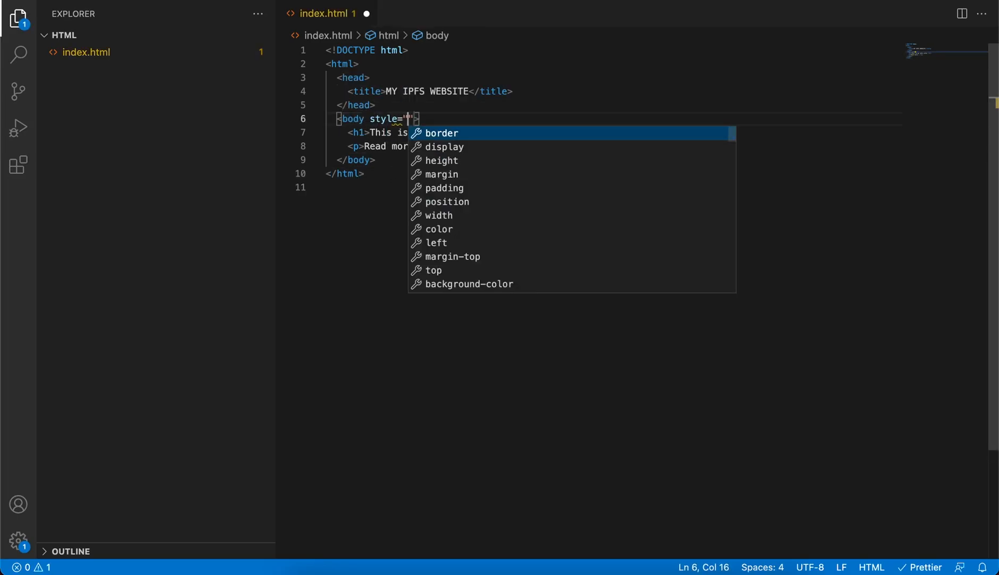
text(background-color: ;)
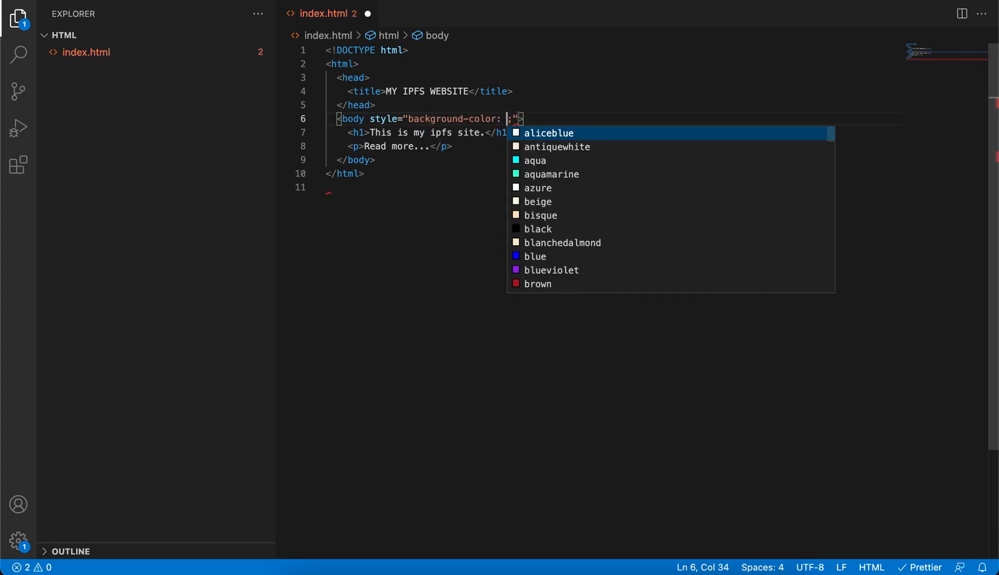
text(pink)
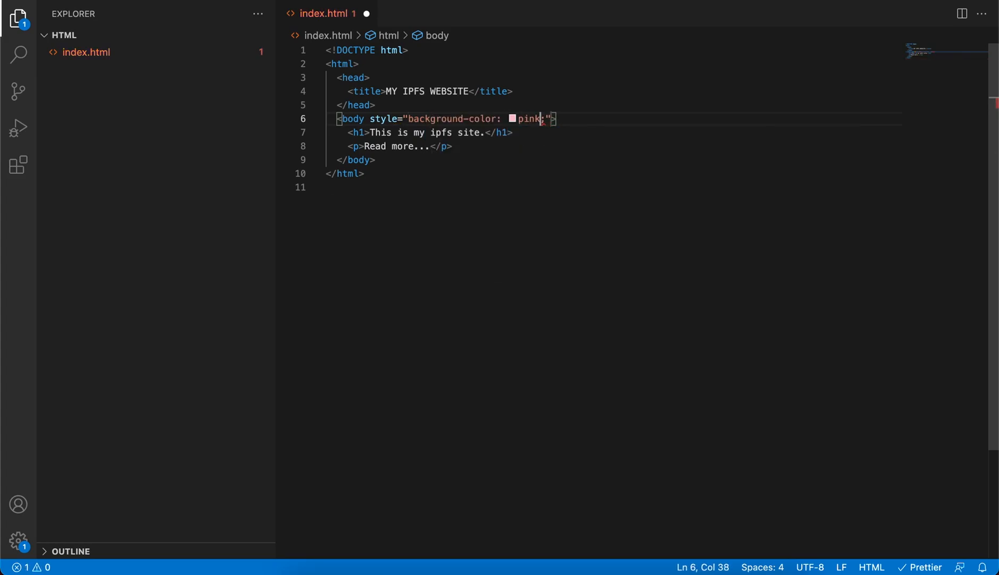
key(ctrl+s)
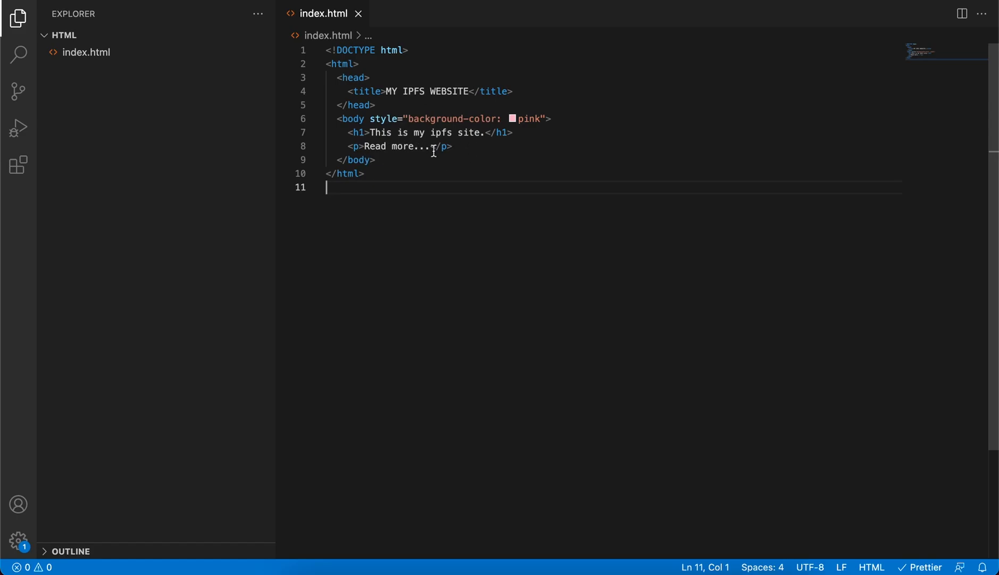
key(ctrl+a)
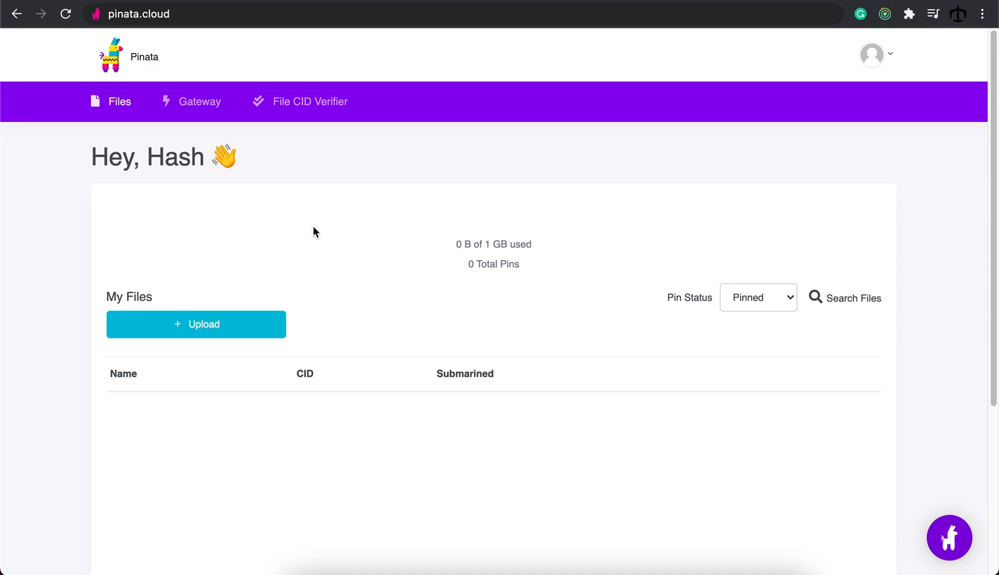
Step: Upload index.html from the html folder to Pinata as a single file, keeping its name
click(196, 324)
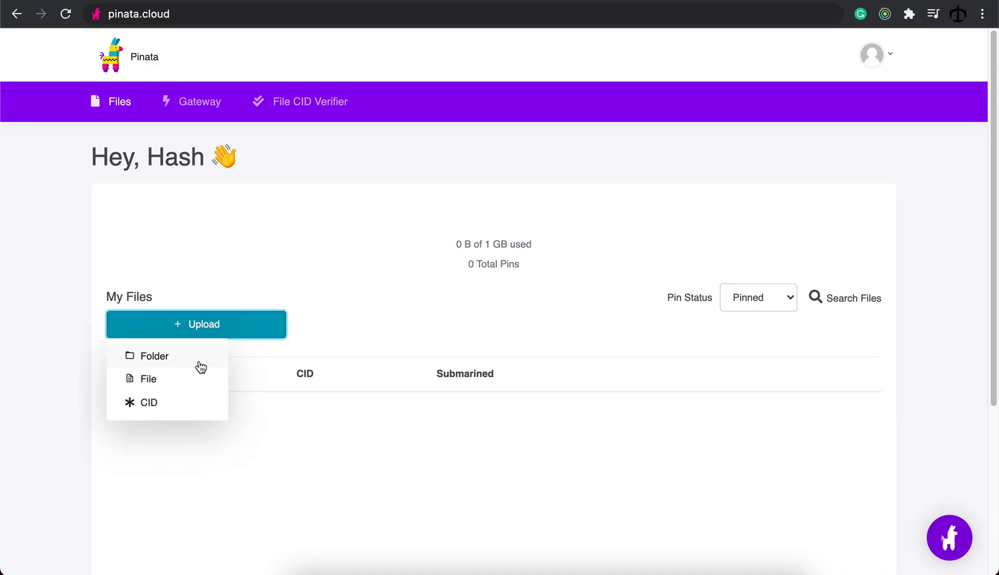
click(146, 379)
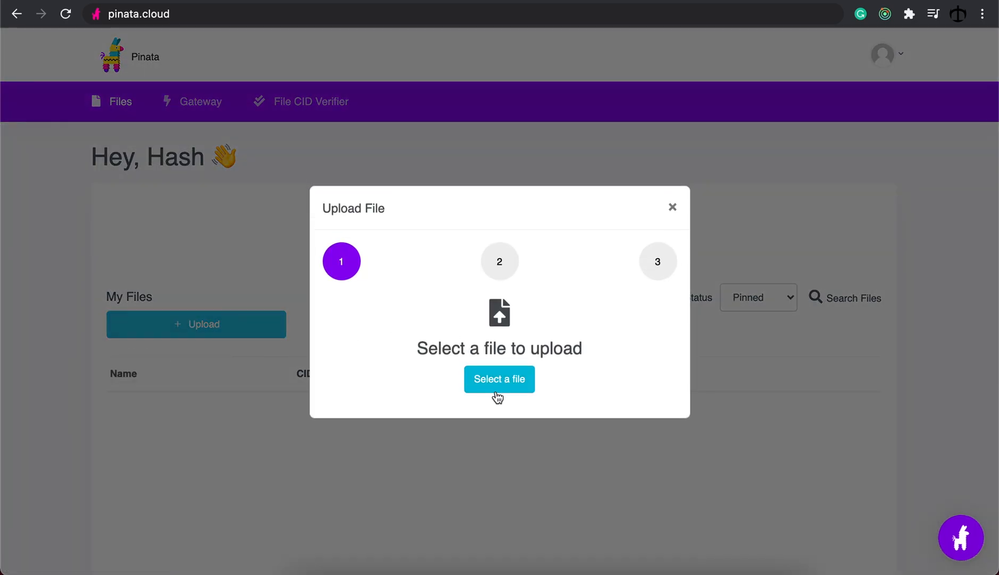
click(499, 379)
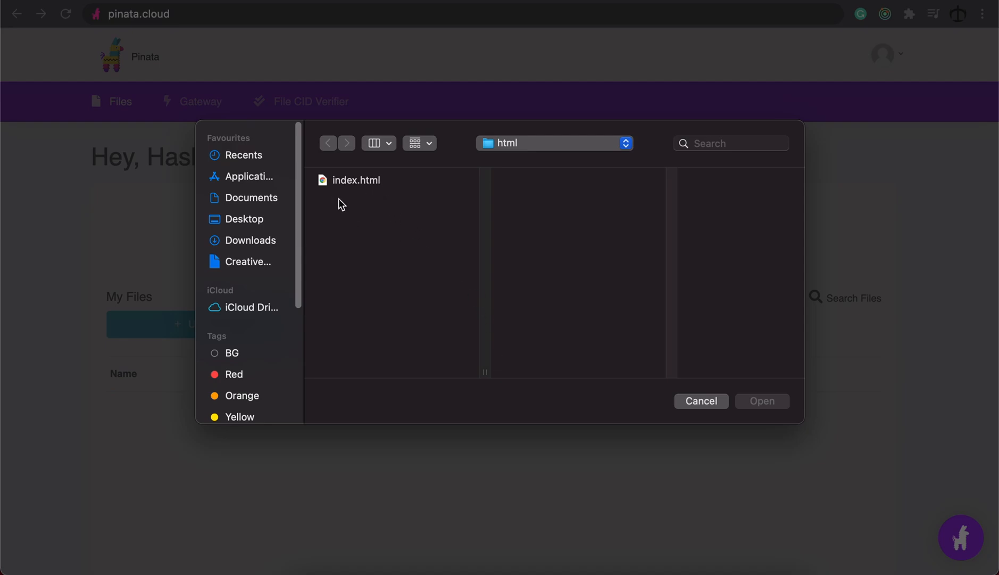
mouse_move(363, 189)
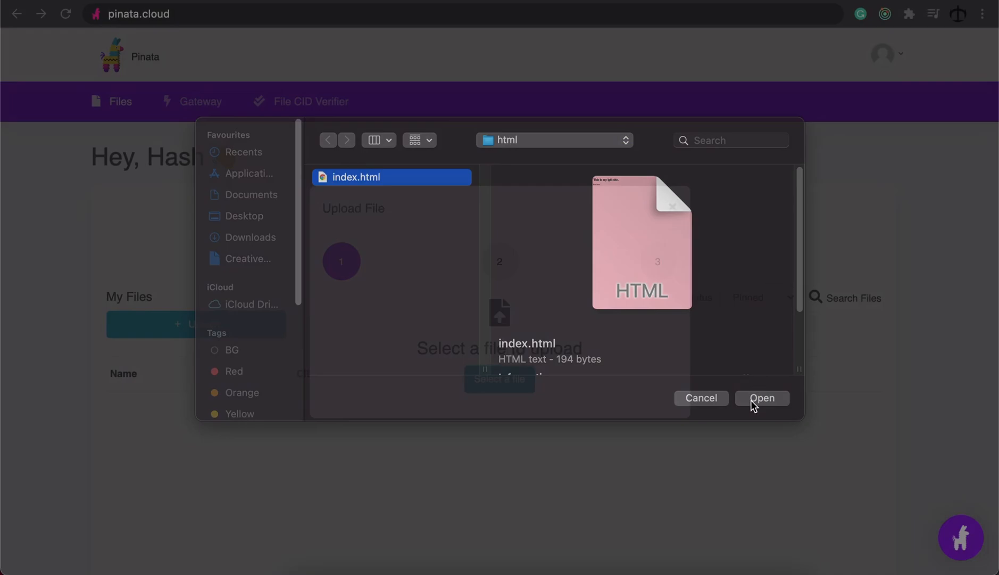
click(762, 398)
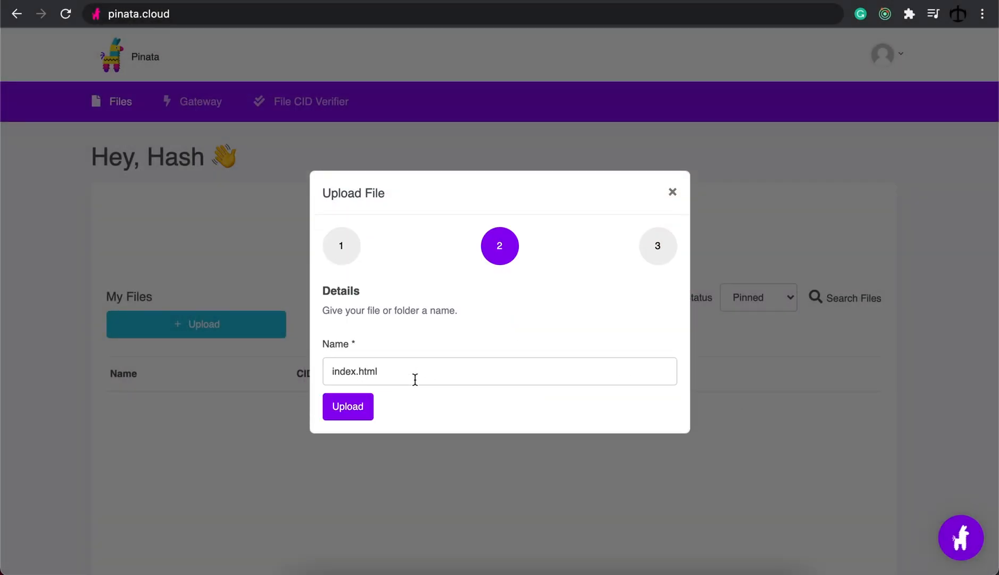
click(347, 405)
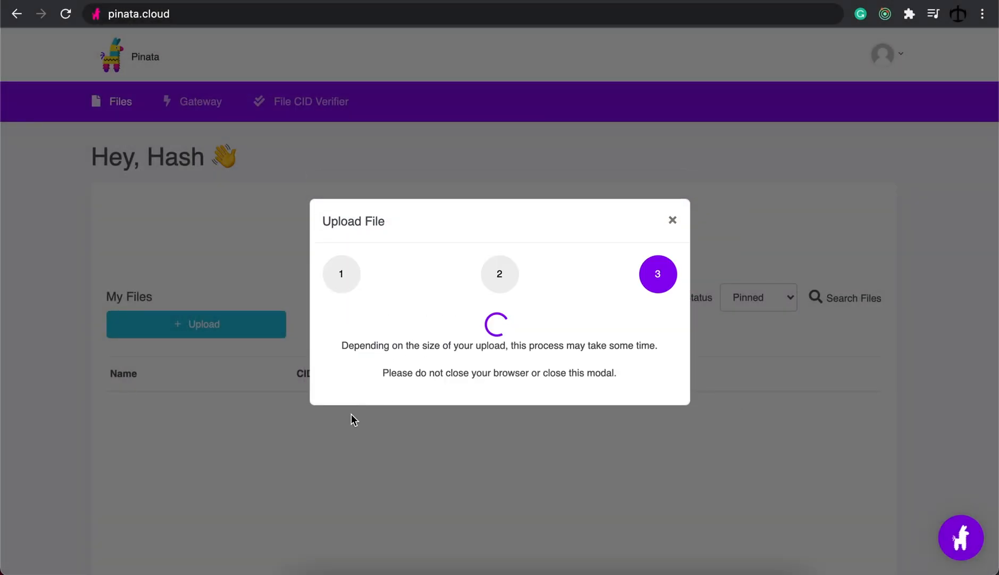
mouse_move(556, 417)
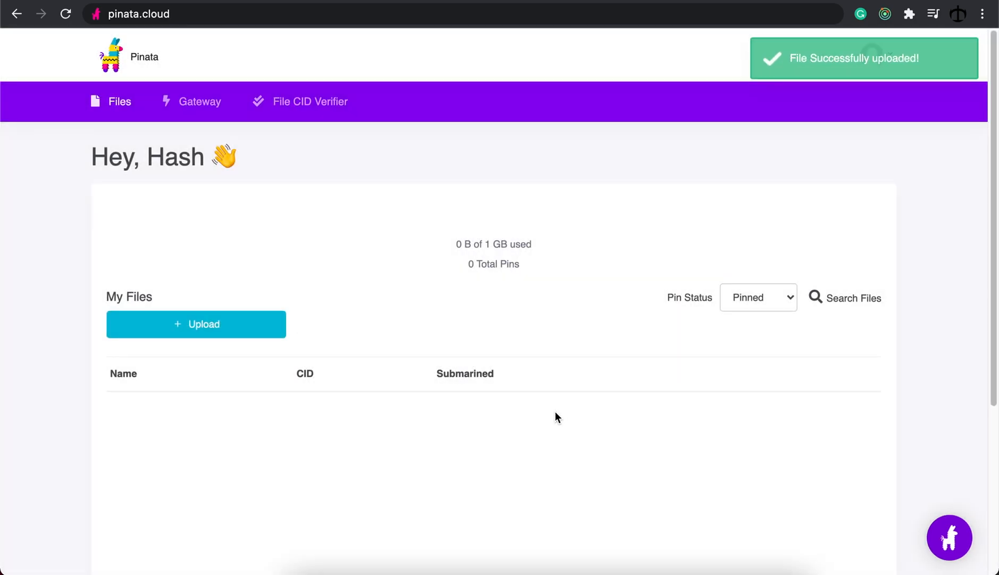
mouse_move(776, 140)
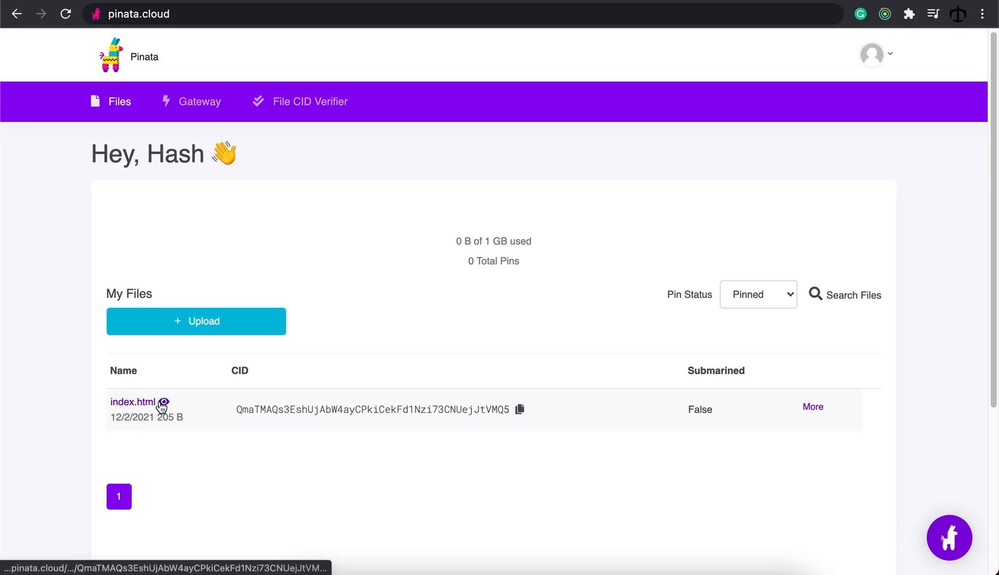
Step: View the uploaded index.html live on gateway.pinata.cloud via its eye icon
click(134, 401)
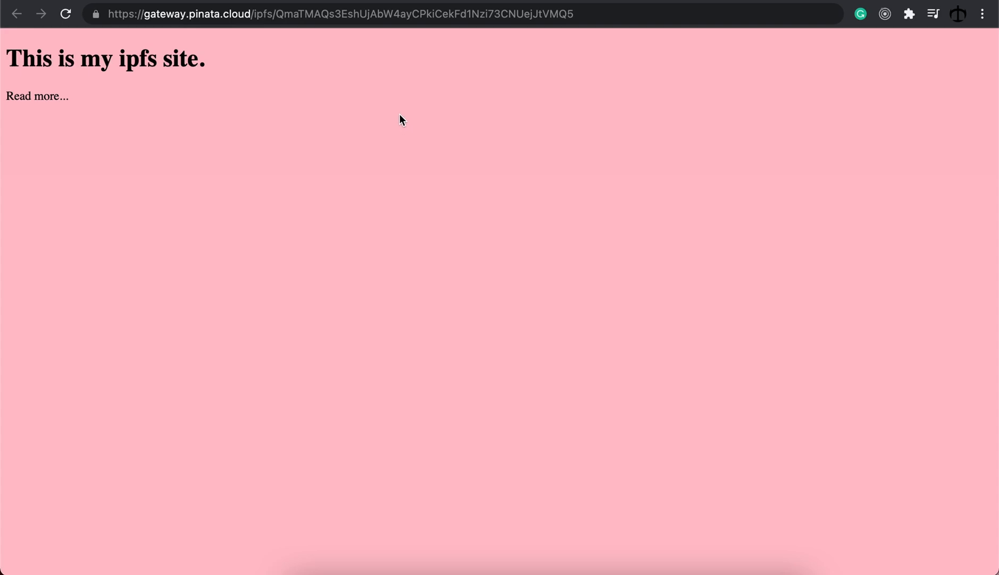
Step: Replace gateway.pinata.cloud with ipfs.io in the address to load the same CID
click(223, 13)
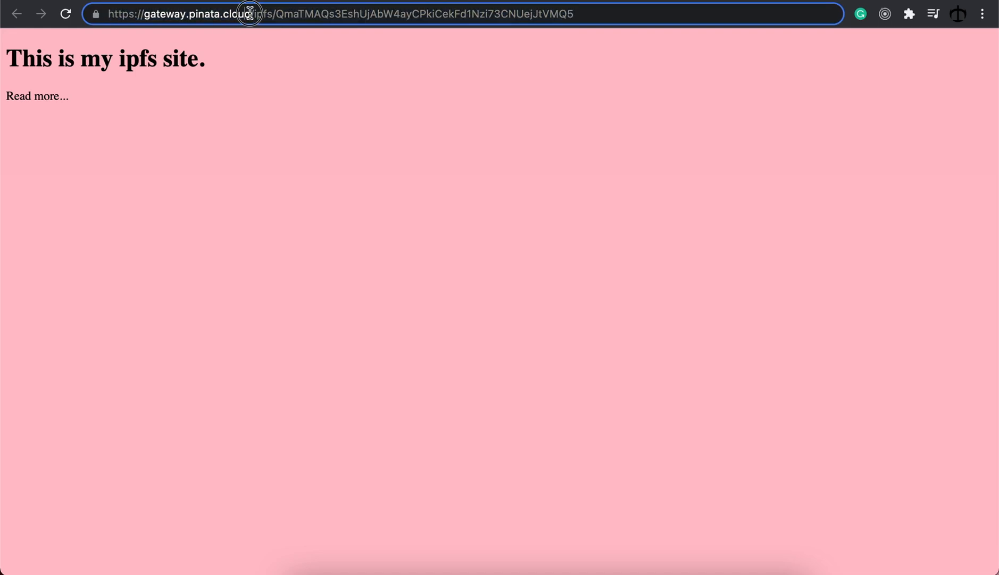
double_click(186, 14)
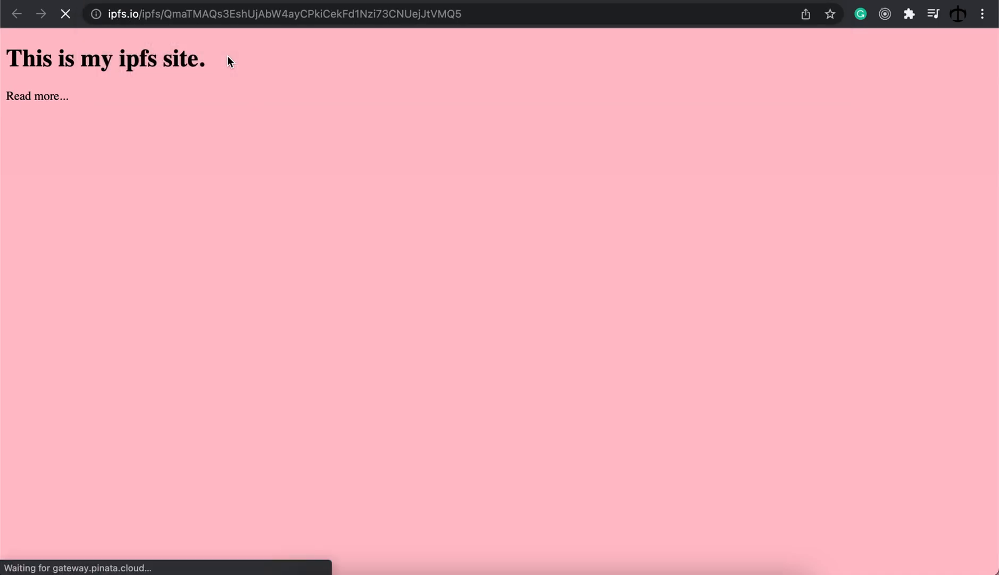
mouse_move(342, 108)
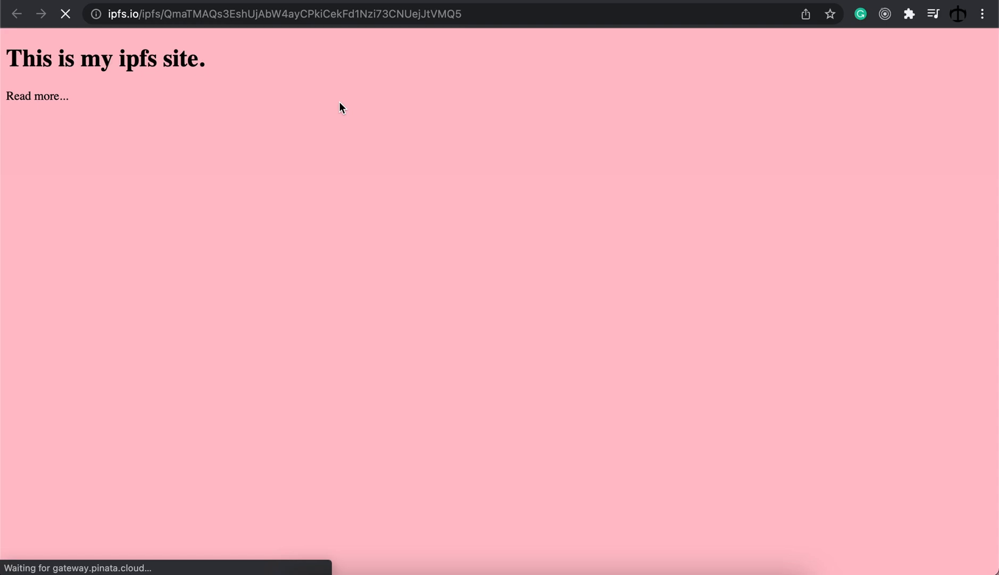
mouse_move(468, 71)
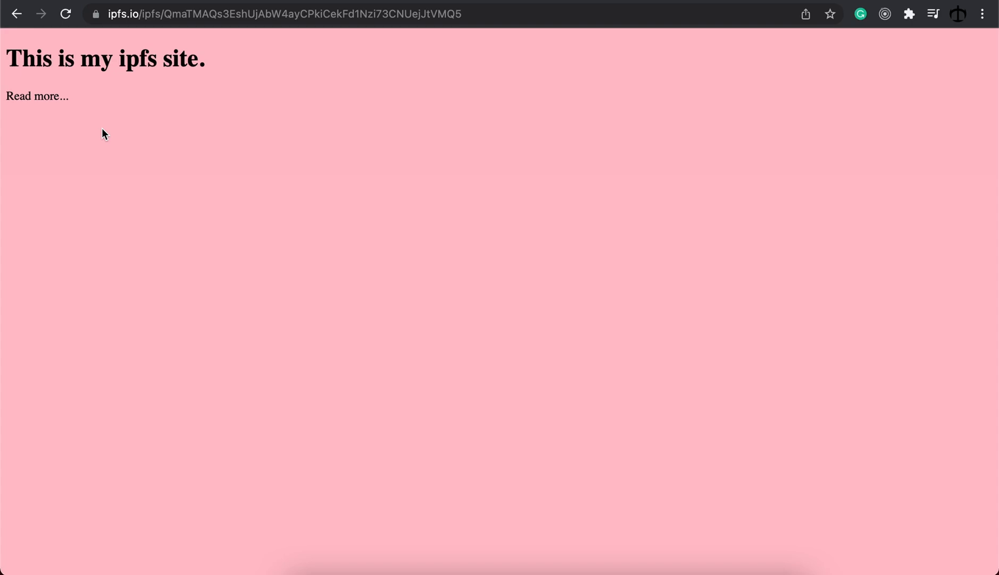
mouse_move(830, 54)
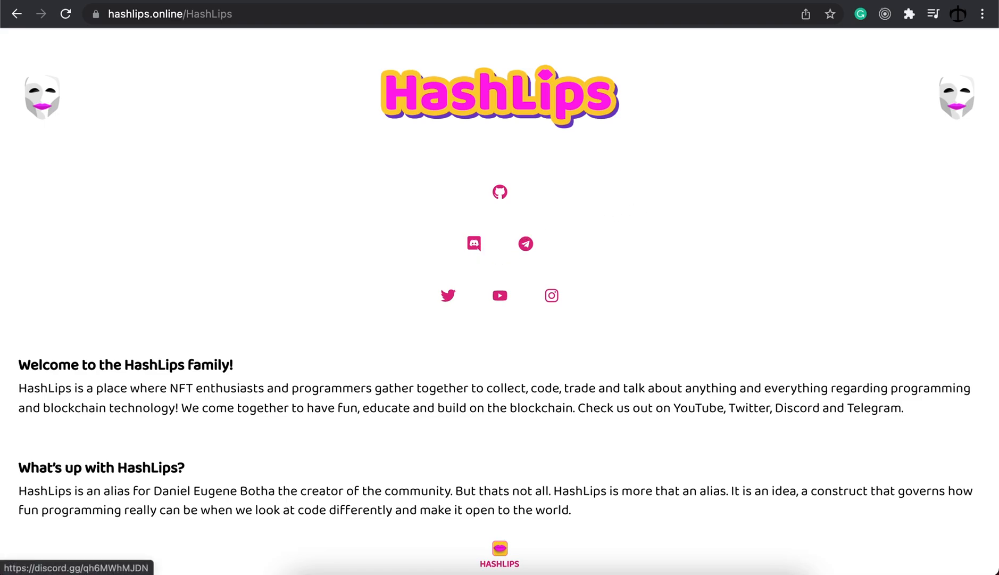
Step: Open the HashLips Discord invite from hashlips.online
click(473, 243)
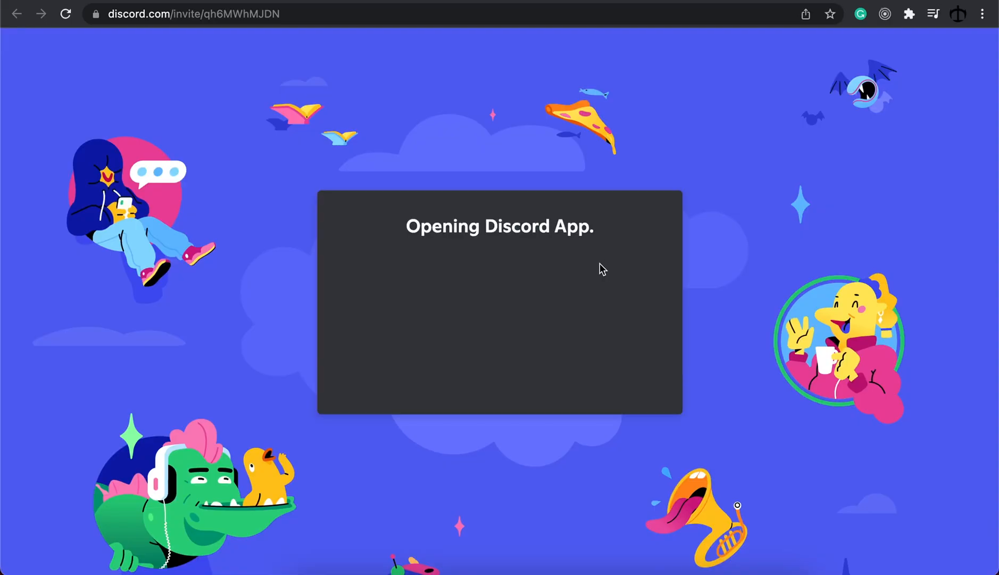